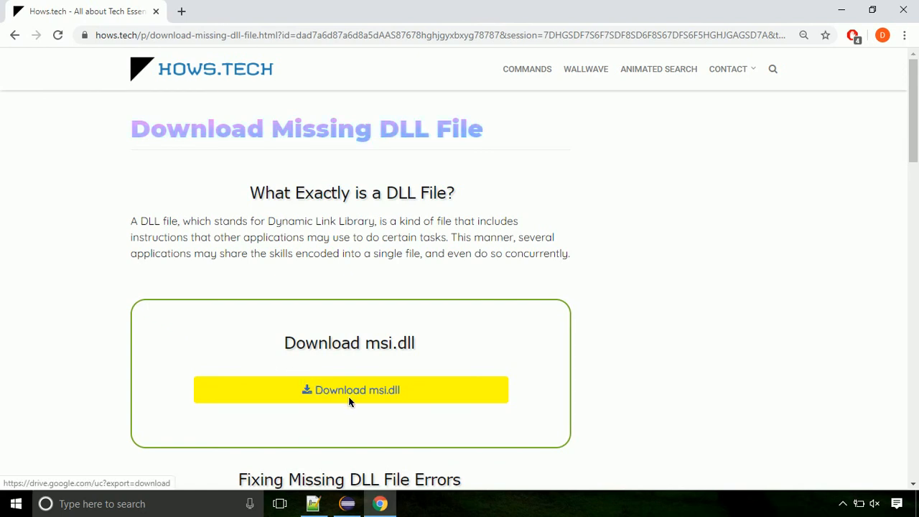
Step: Download msi.dll from the Hows.tech page, save it to Downloads, and open its download options
{"action": "left_click", "coordinate": [182, 11]}
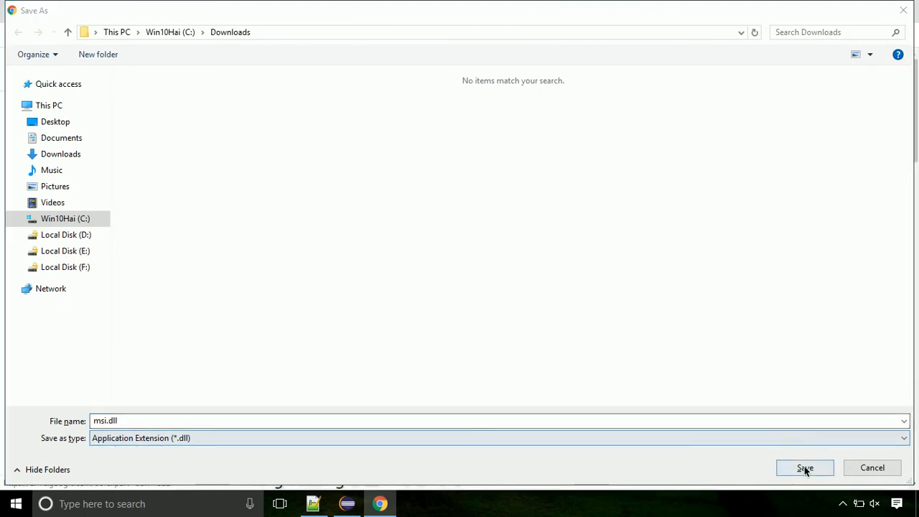
{"action": "left_click", "coordinate": [804, 467]}
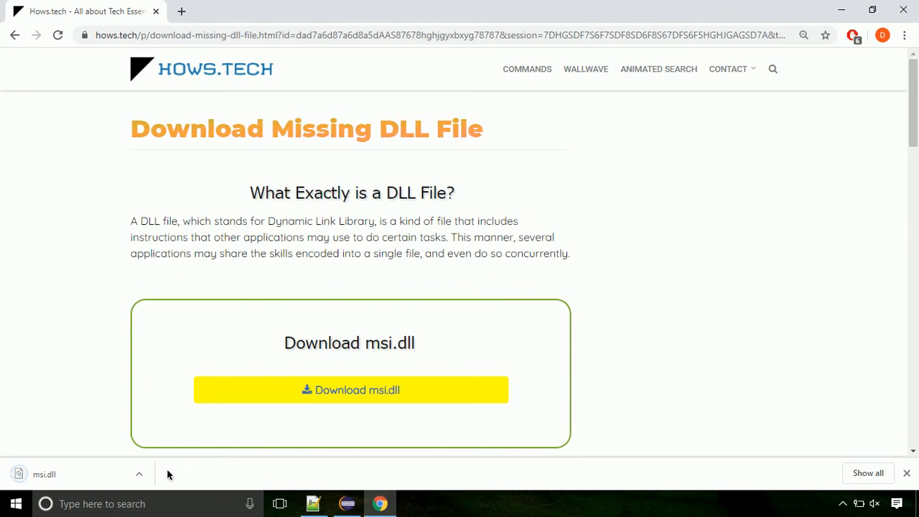
{"action": "left_click", "coordinate": [139, 473]}
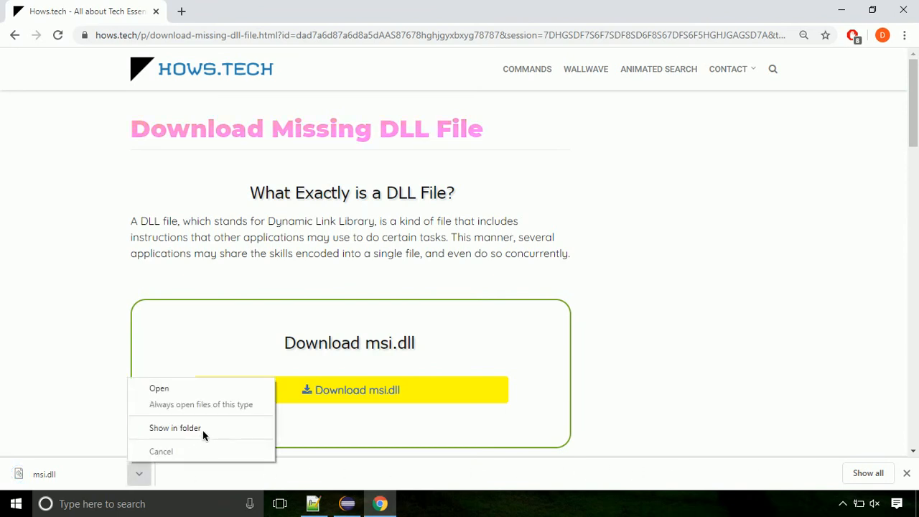
Step: Reveal the 3.18 MB msi.dll in the Downloads folder and copy it
{"action": "left_click", "coordinate": [175, 428]}
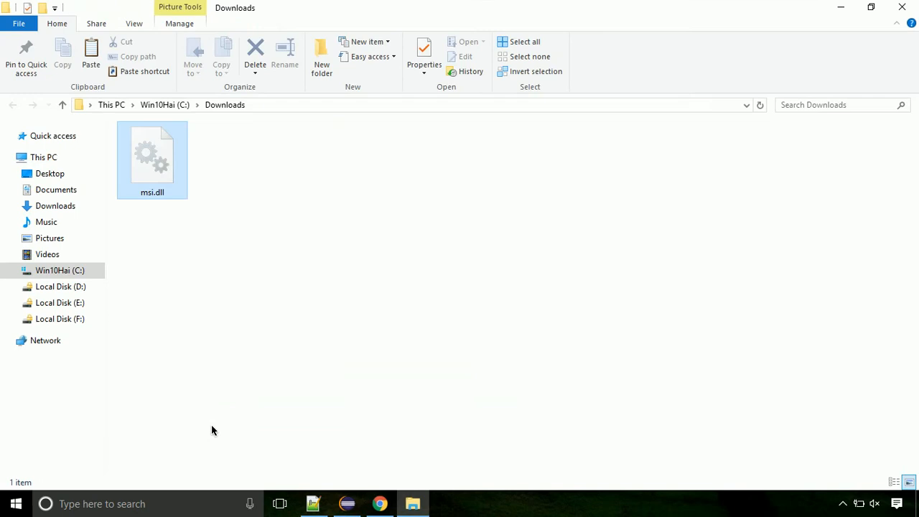
{"action": "left_click", "coordinate": [151, 154]}
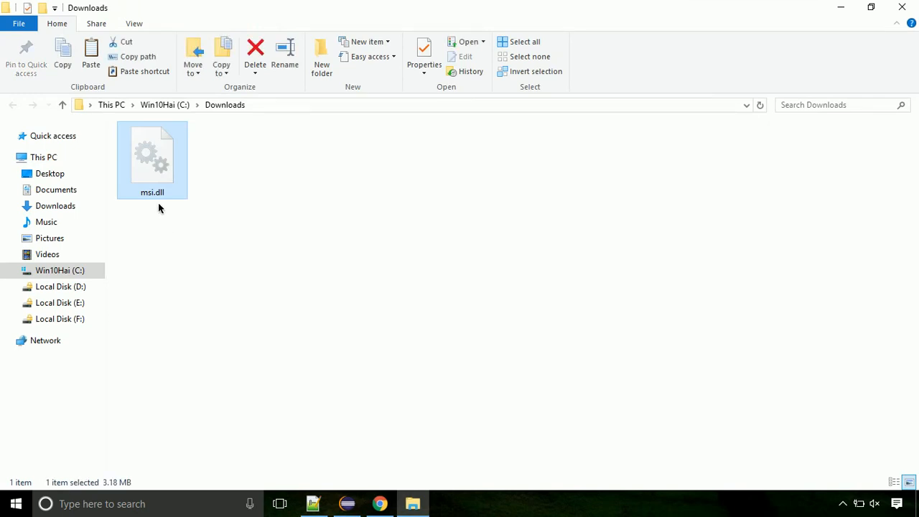
{"action": "right_click", "coordinate": [152, 165]}
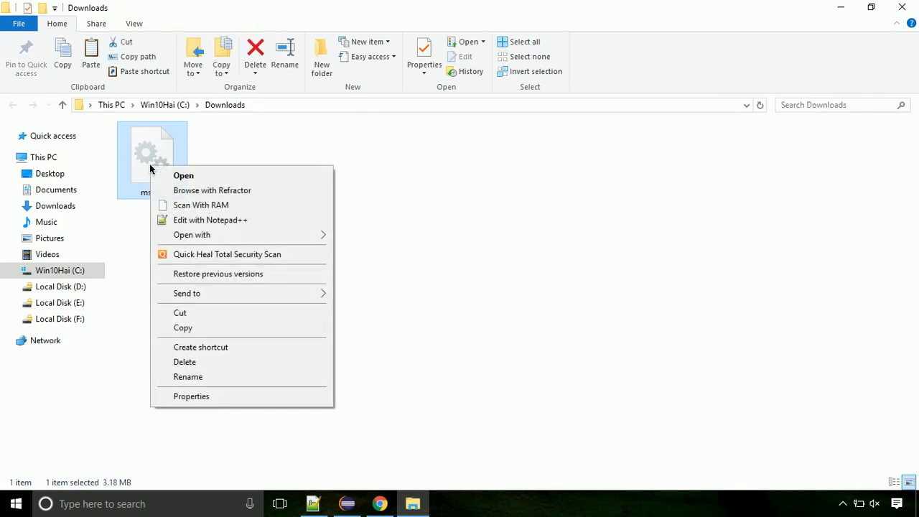
{"action": "mouse_move", "coordinate": [217, 293]}
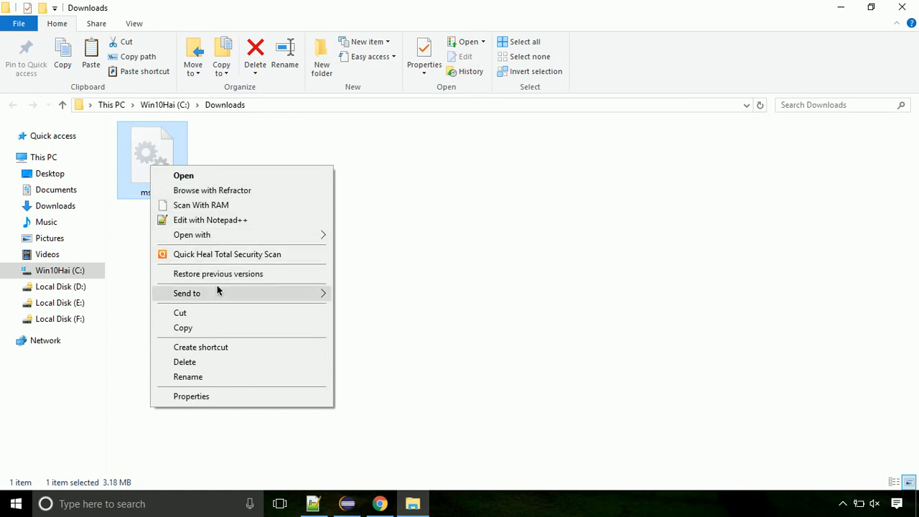
{"action": "left_click", "coordinate": [240, 327]}
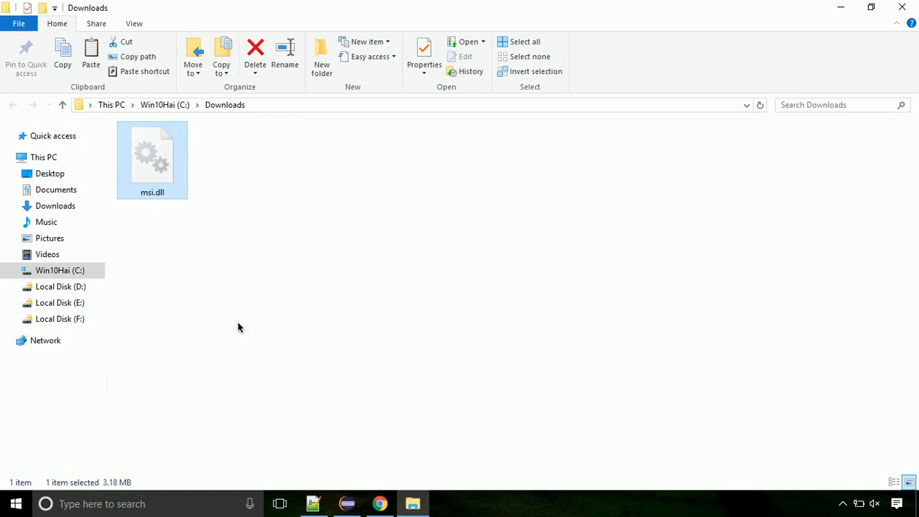
{"action": "mouse_move", "coordinate": [123, 287]}
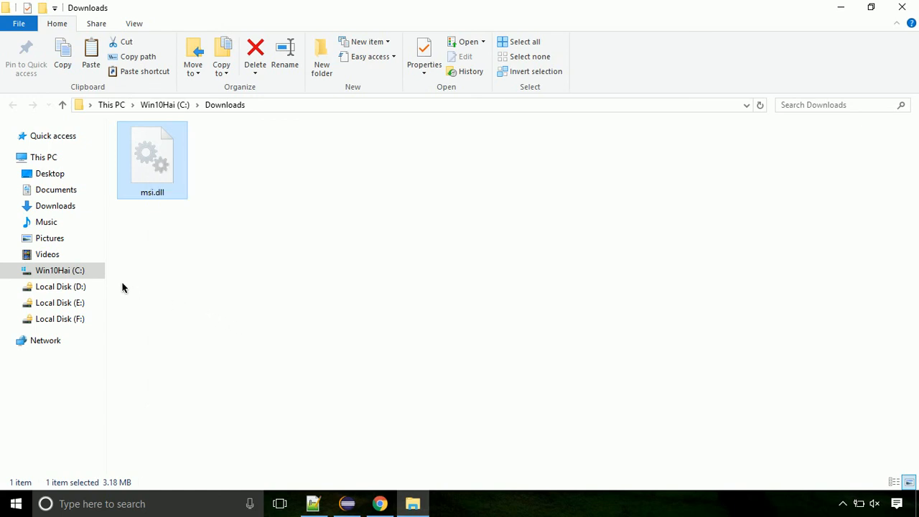
Step: Navigate from drive C: into Windows, then into the System32 folder with 4,247 items
{"action": "left_click", "coordinate": [60, 270]}
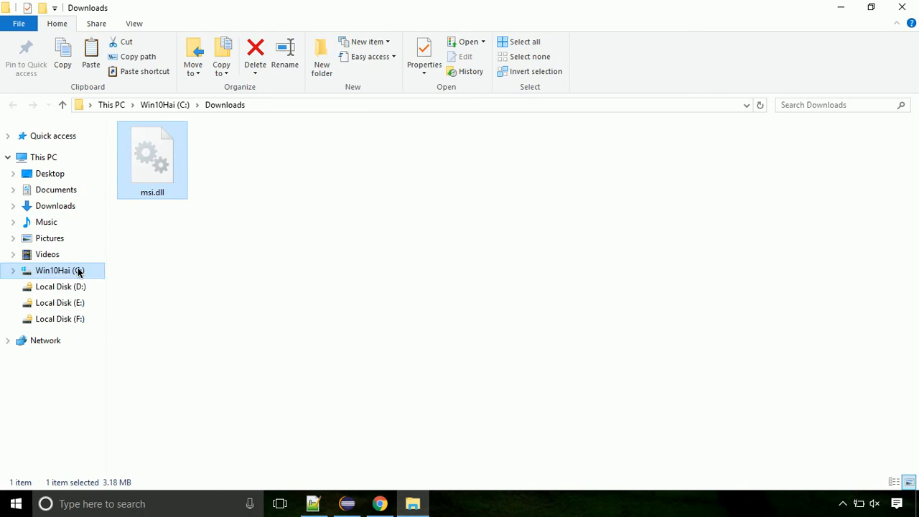
{"action": "left_click", "coordinate": [54, 270]}
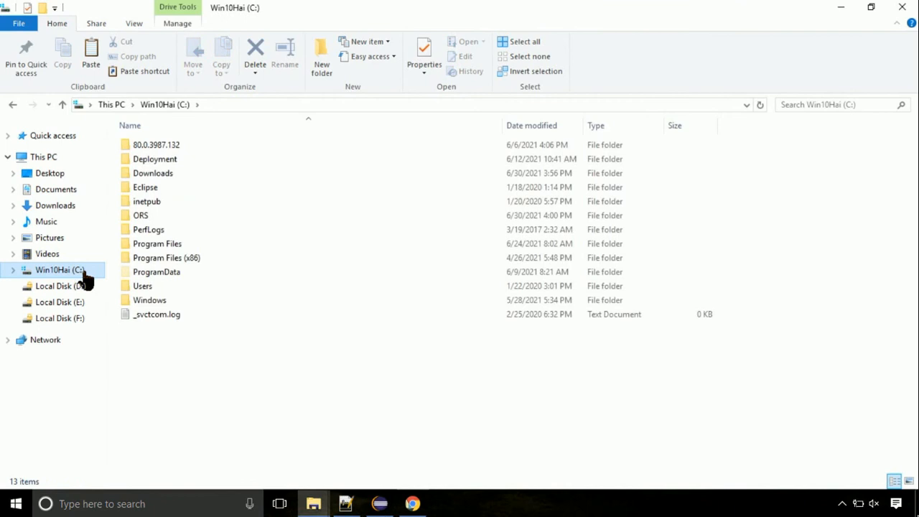
{"action": "mouse_move", "coordinate": [149, 299]}
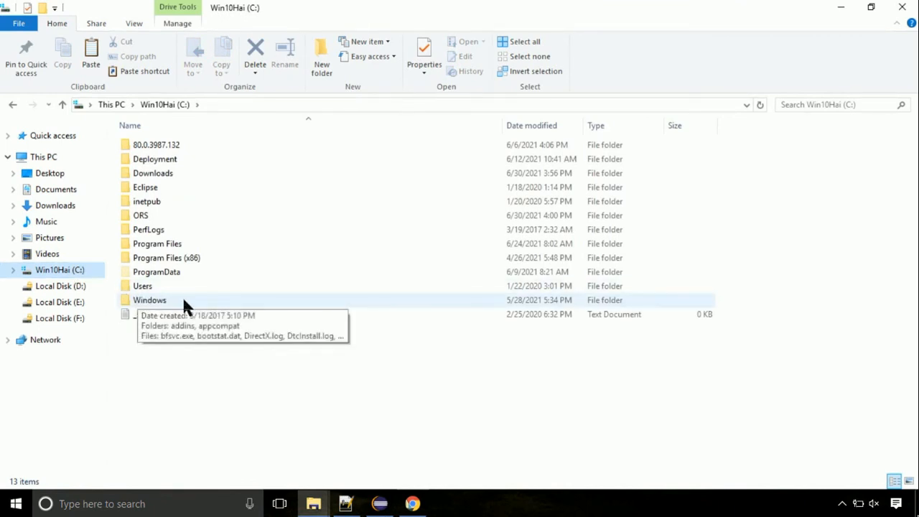
{"action": "double_click", "coordinate": [150, 299]}
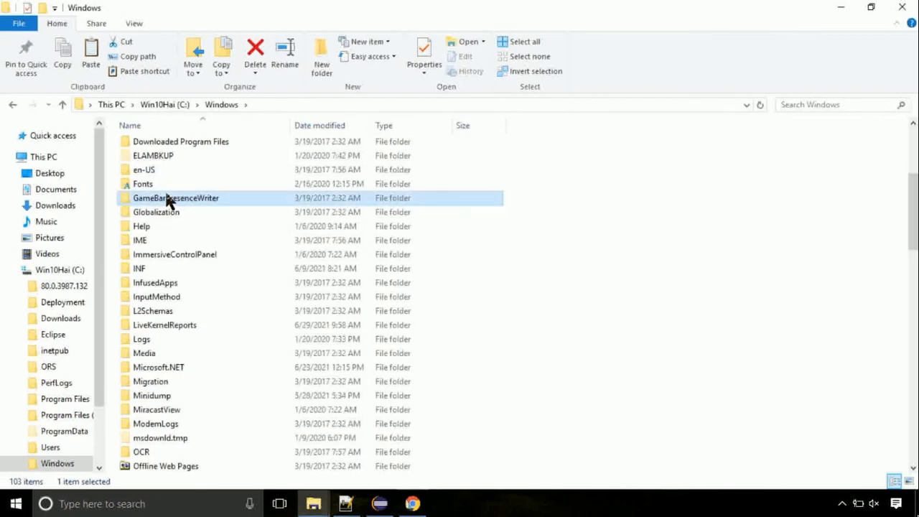
{"action": "scroll", "scroll_direction": "down", "scroll_amount": 3}
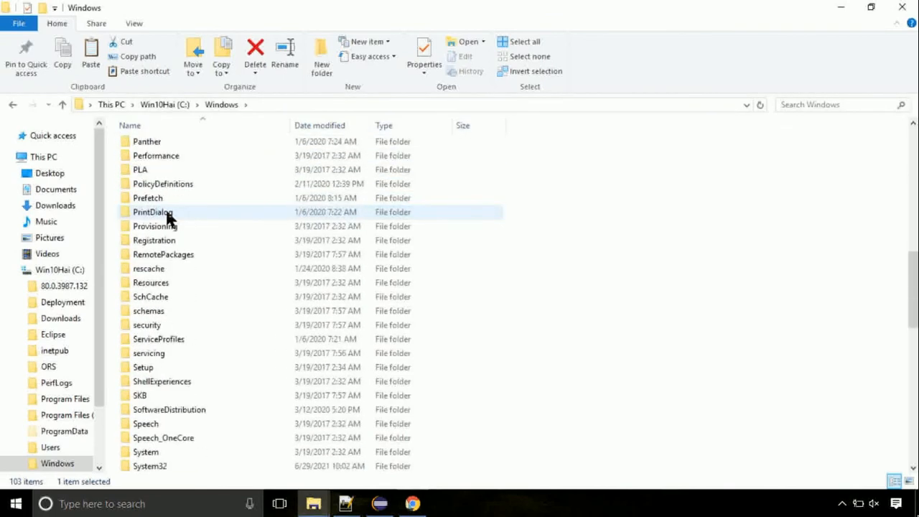
{"action": "scroll", "scroll_direction": "down", "scroll_amount": 3}
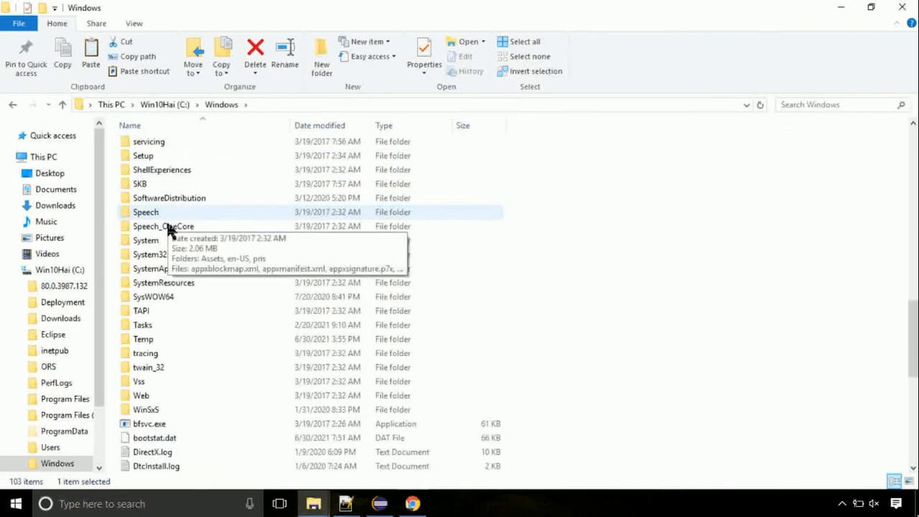
{"action": "double_click", "coordinate": [148, 253]}
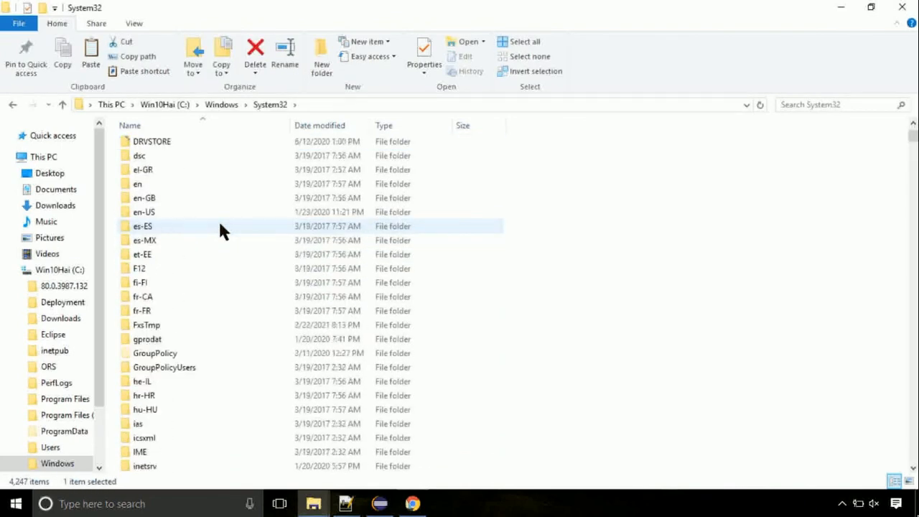
{"action": "scroll", "scroll_direction": "down", "scroll_amount": 3}
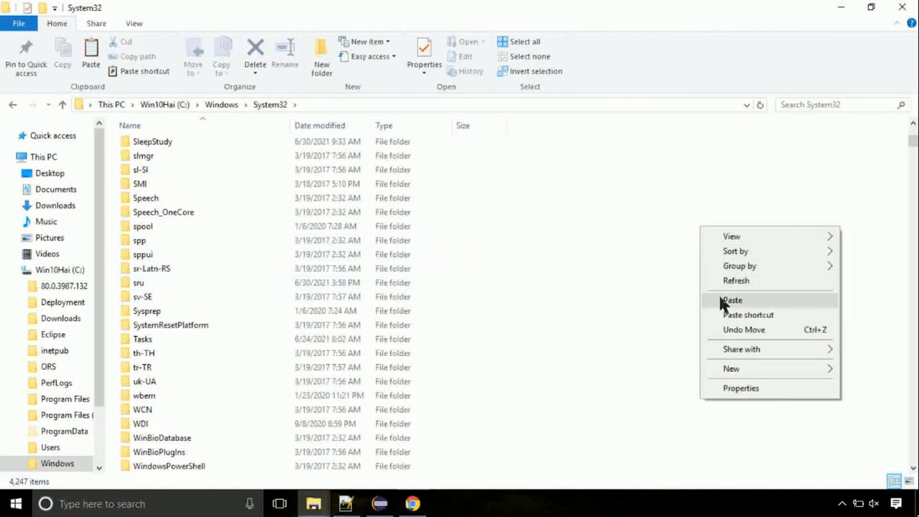
Step: Paste msi.dll into System32 and continue past the Destination Folder Access Denied prompt
{"action": "left_click", "coordinate": [732, 300]}
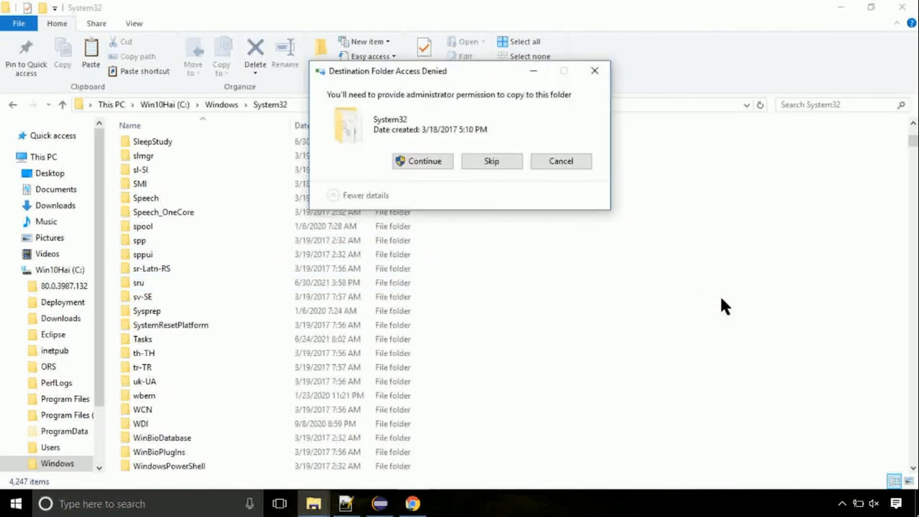
{"action": "mouse_move", "coordinate": [422, 160]}
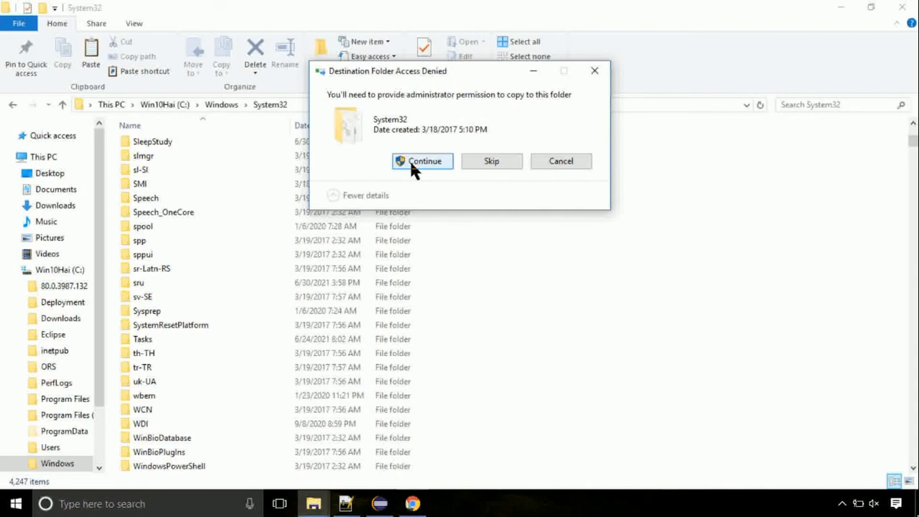
{"action": "left_click", "coordinate": [422, 161]}
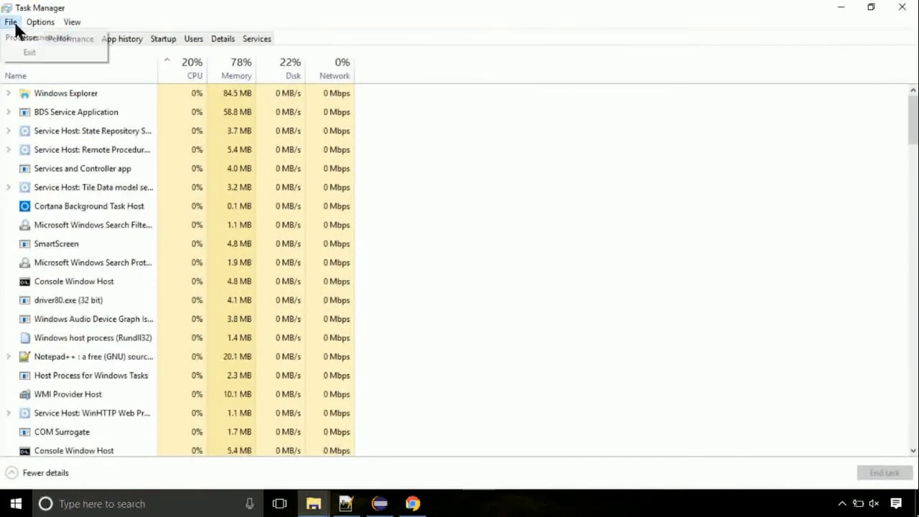
Step: Run a new task by browsing to C:\Windows\System32\cmd.exe
{"action": "left_click", "coordinate": [43, 38]}
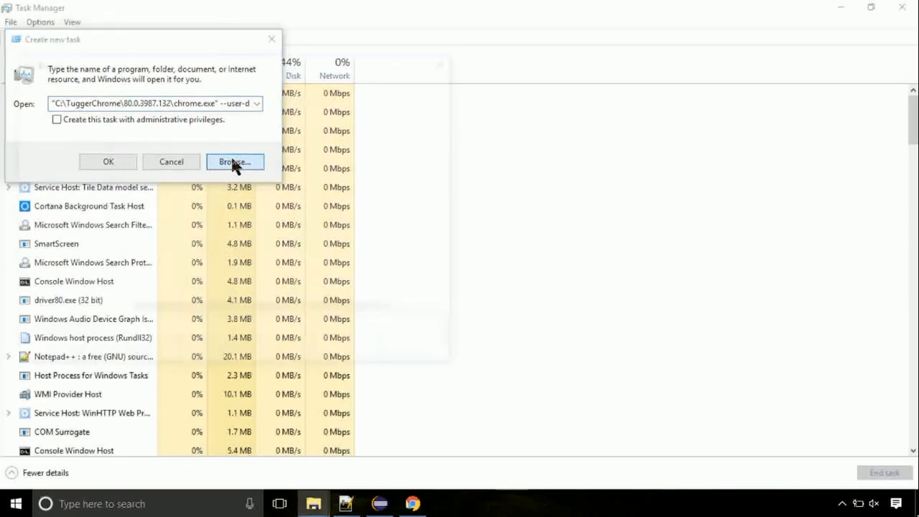
{"action": "left_click", "coordinate": [235, 161]}
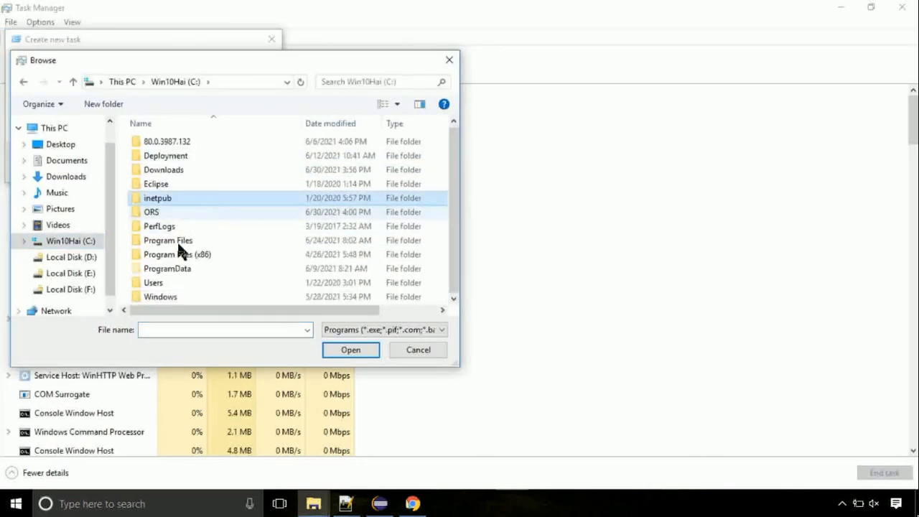
{"action": "double_click", "coordinate": [160, 296]}
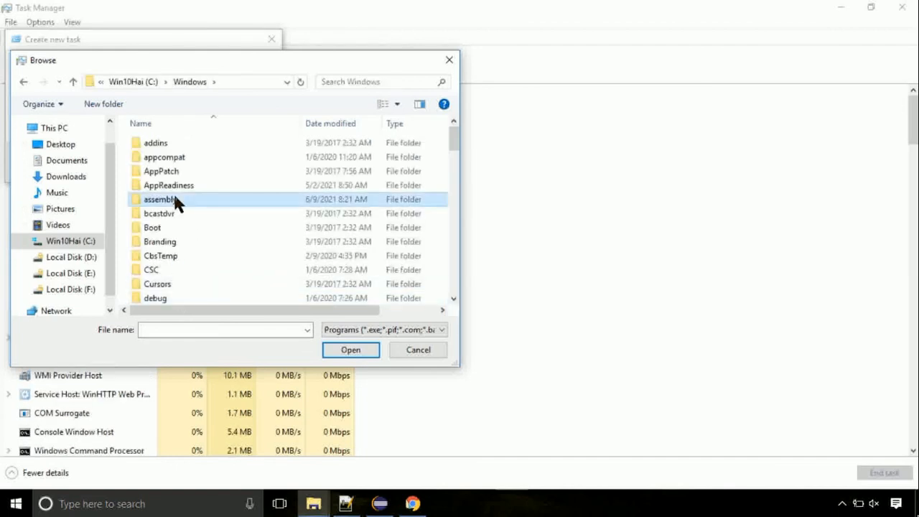
{"action": "scroll", "scroll_direction": "down", "scroll_amount": 3}
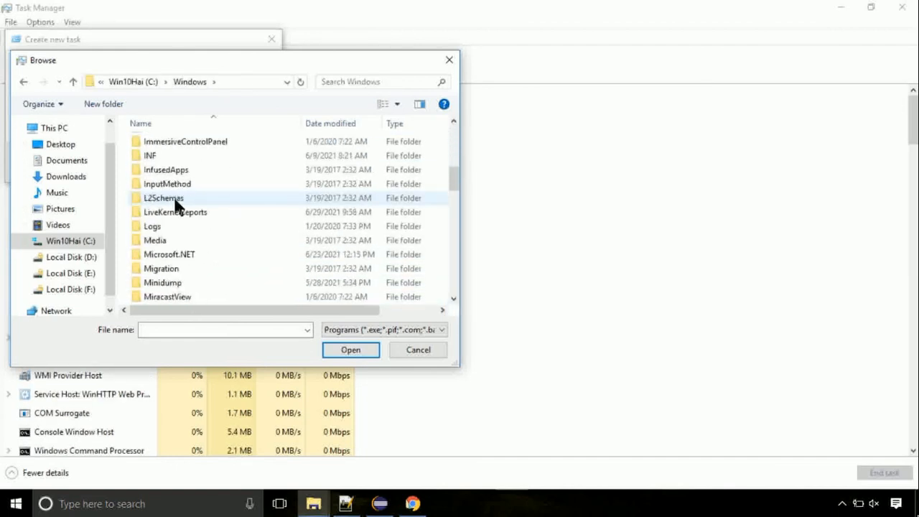
{"action": "scroll", "scroll_direction": "down", "scroll_amount": 3}
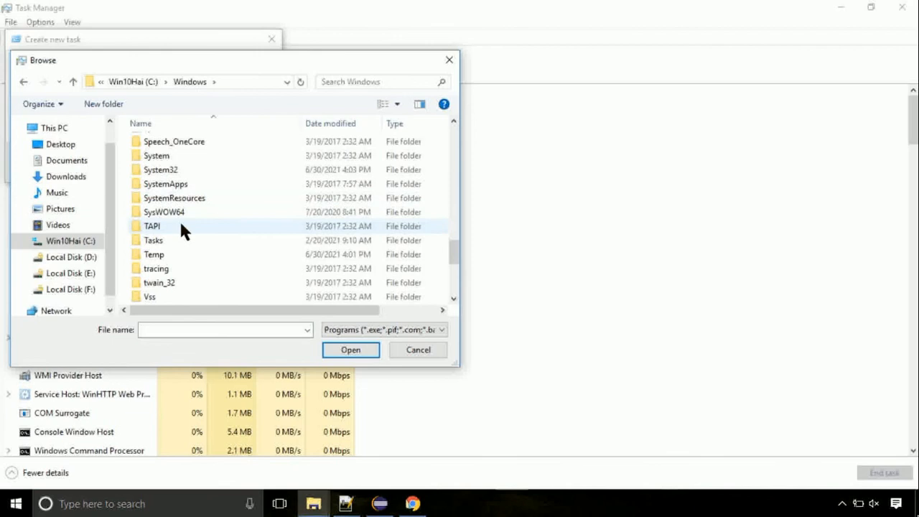
{"action": "double_click", "coordinate": [160, 169]}
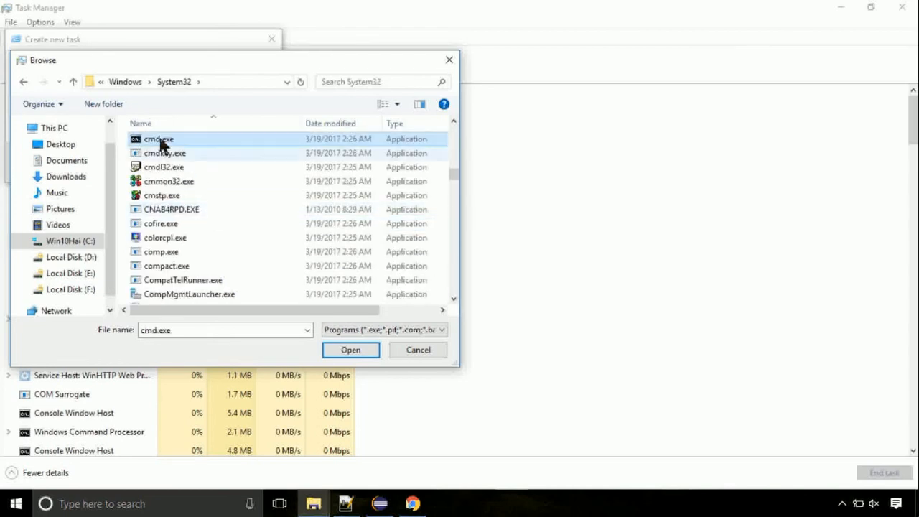
{"action": "left_click", "coordinate": [350, 349]}
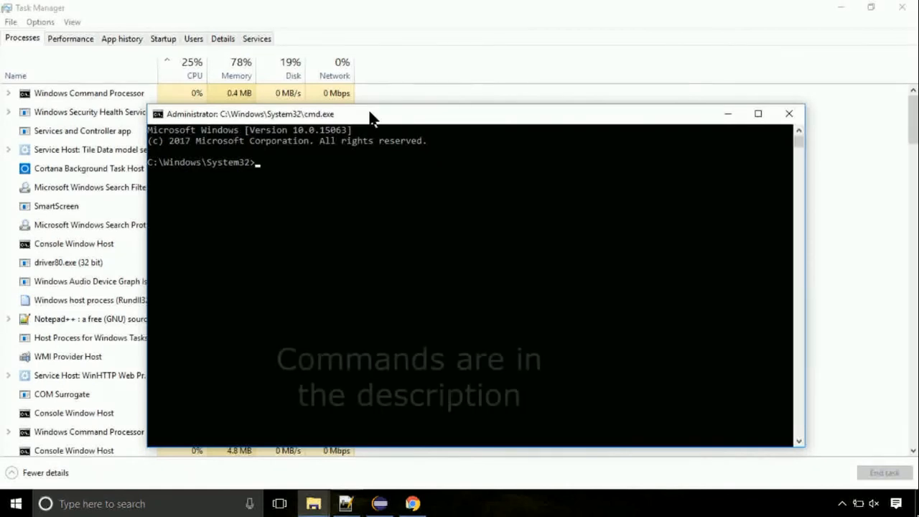
Step: Run gpupdate to update computer and user policy, then type chkdsk at the prompt
{"action": "type", "text": "gpupdate"}
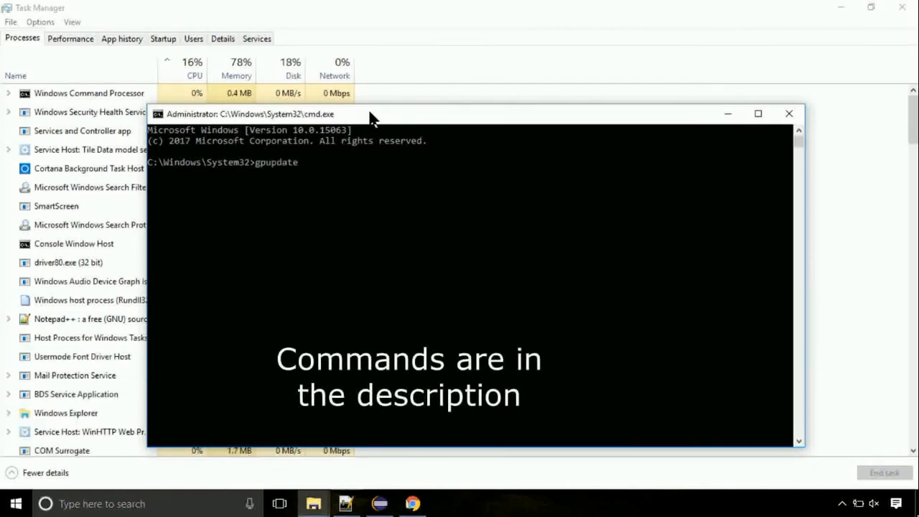
{"action": "key", "text": "enter"}
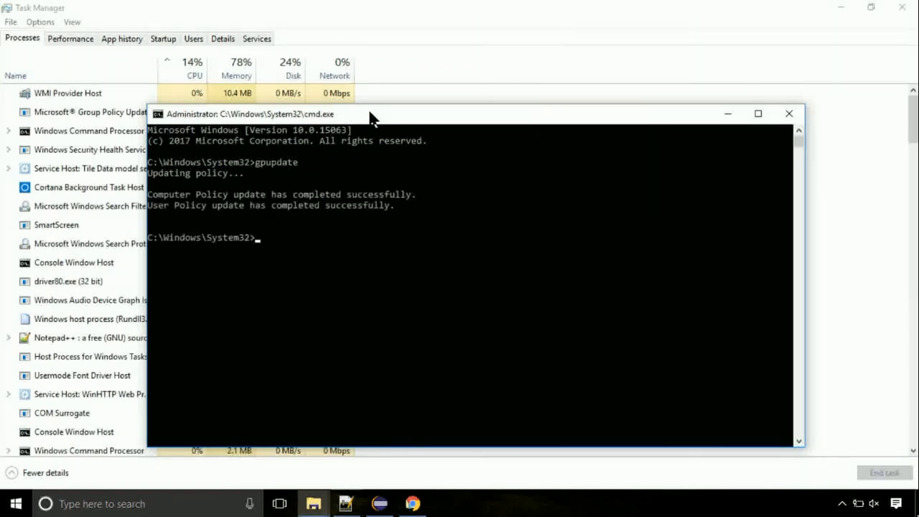
{"action": "type", "text": "c"}
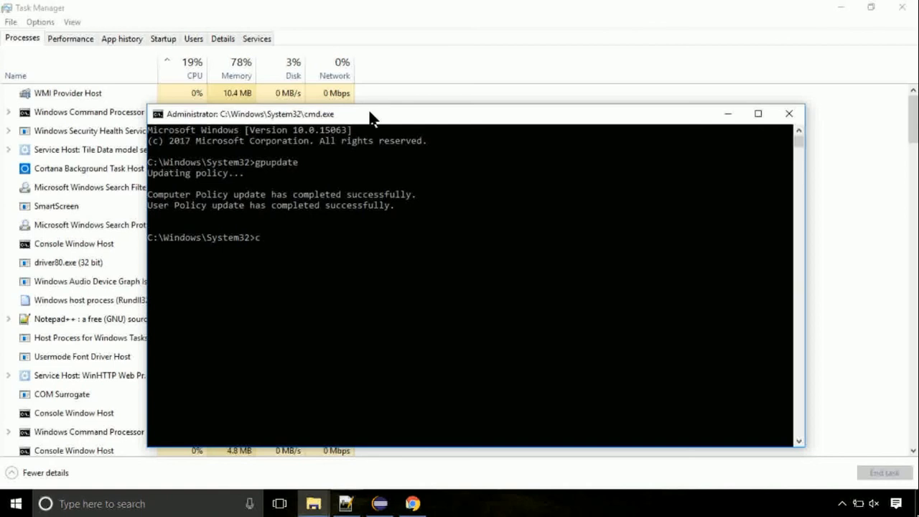
{"action": "type", "text": "hkdsk"}
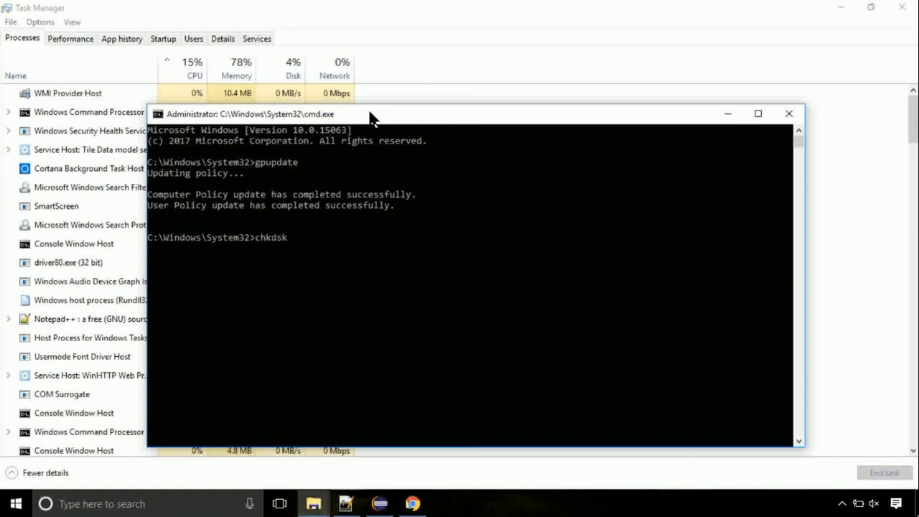